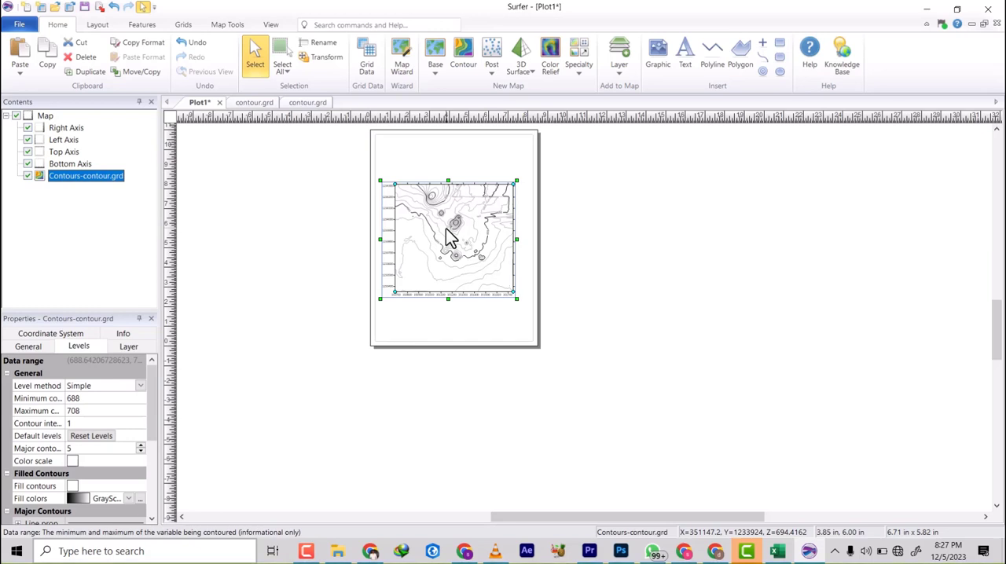
{"action": "mouse_move", "coordinate": [307, 216]}
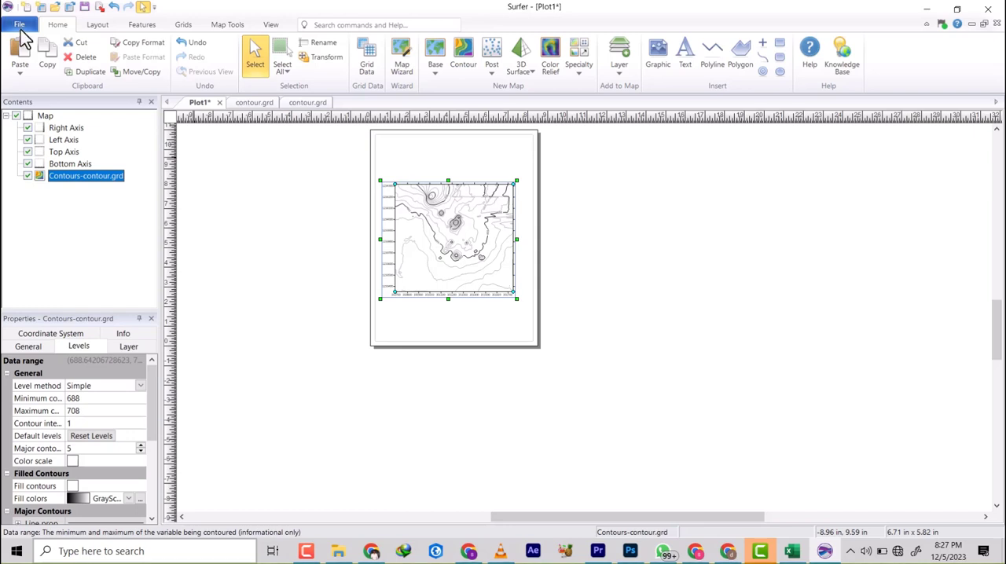
- Start a map export, cancel it, then reach the Map Tools tab with Export Contours
{"action": "left_click", "coordinate": [18, 25]}
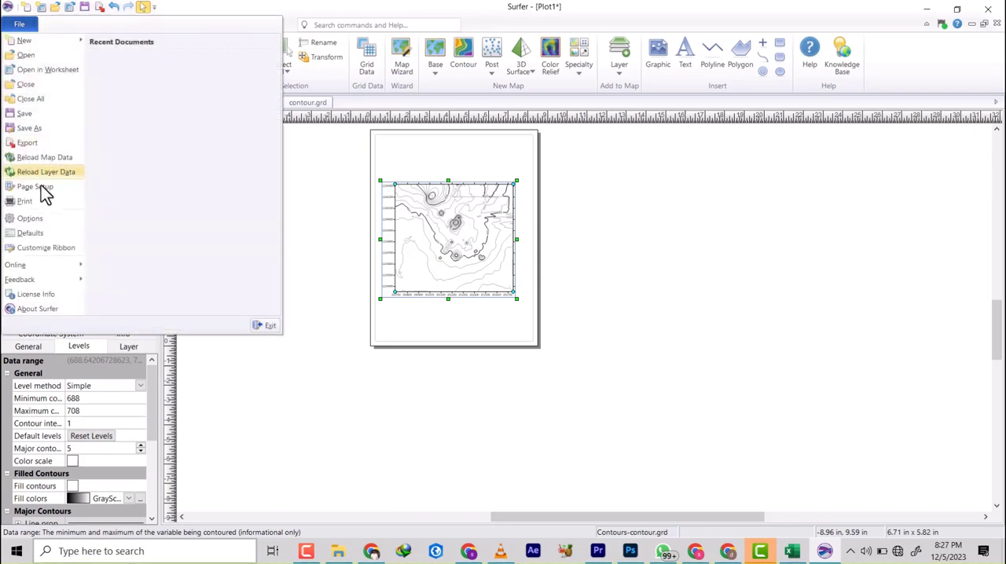
{"action": "mouse_move", "coordinate": [31, 146]}
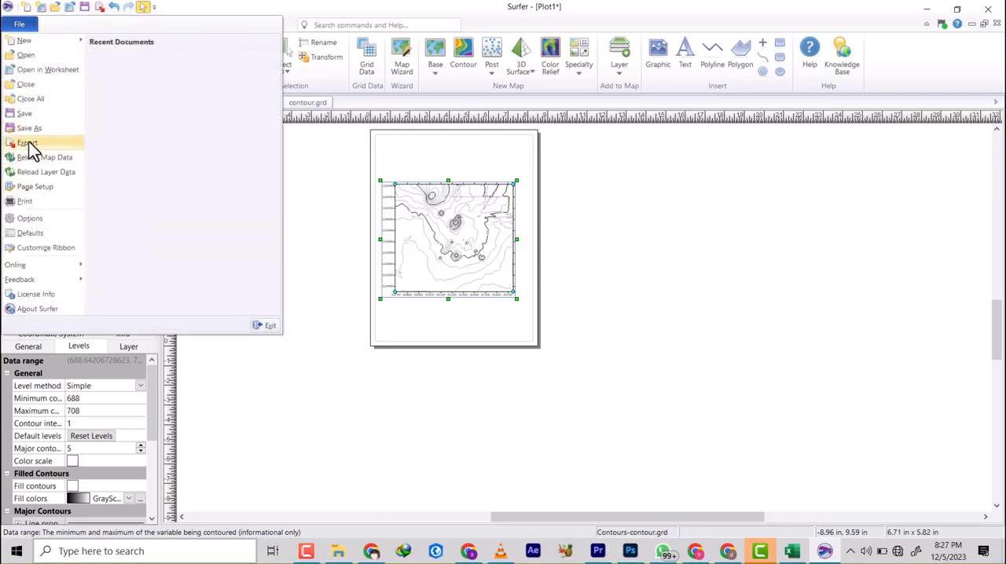
{"action": "left_click", "coordinate": [26, 142]}
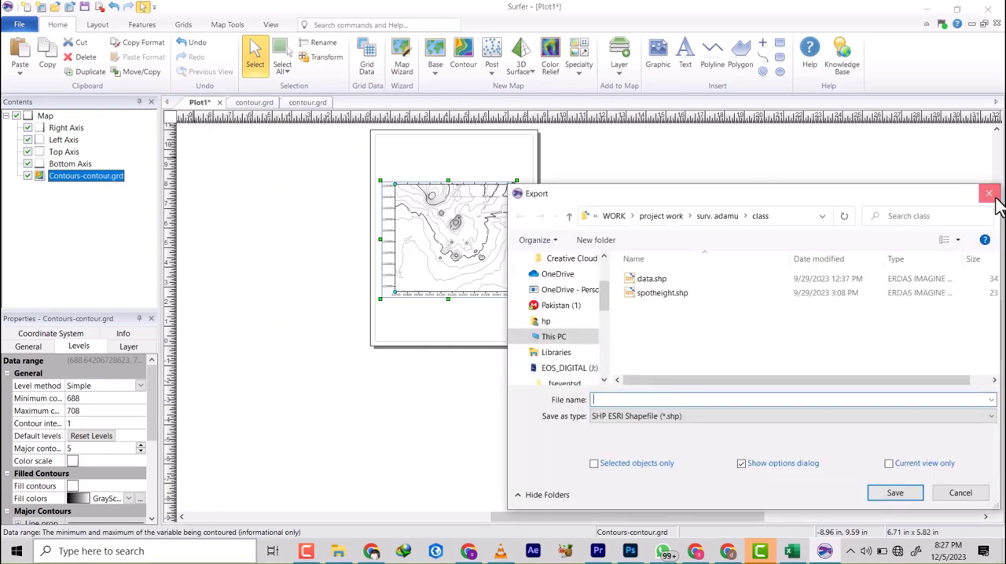
{"action": "left_click", "coordinate": [989, 193]}
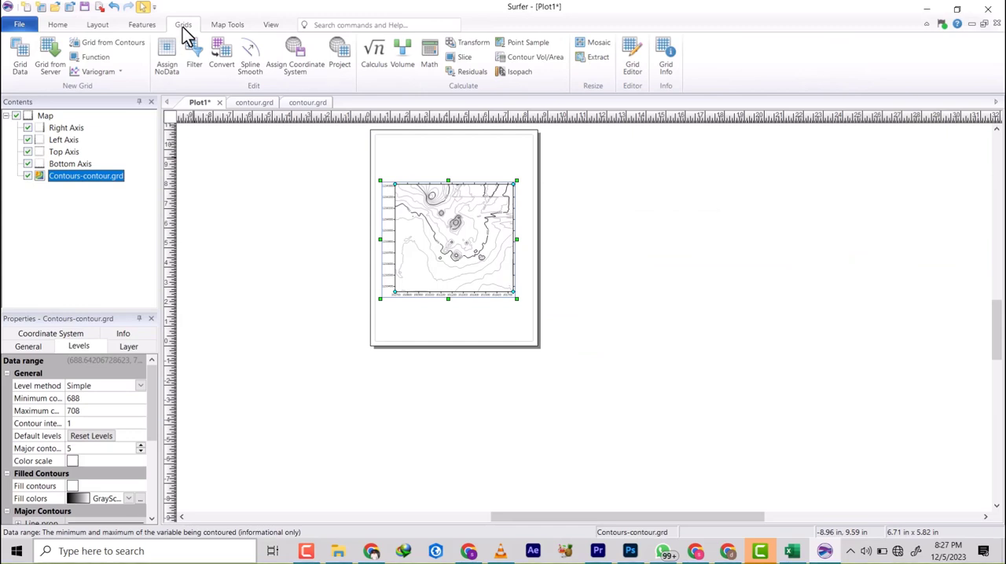
{"action": "mouse_move", "coordinate": [133, 41]}
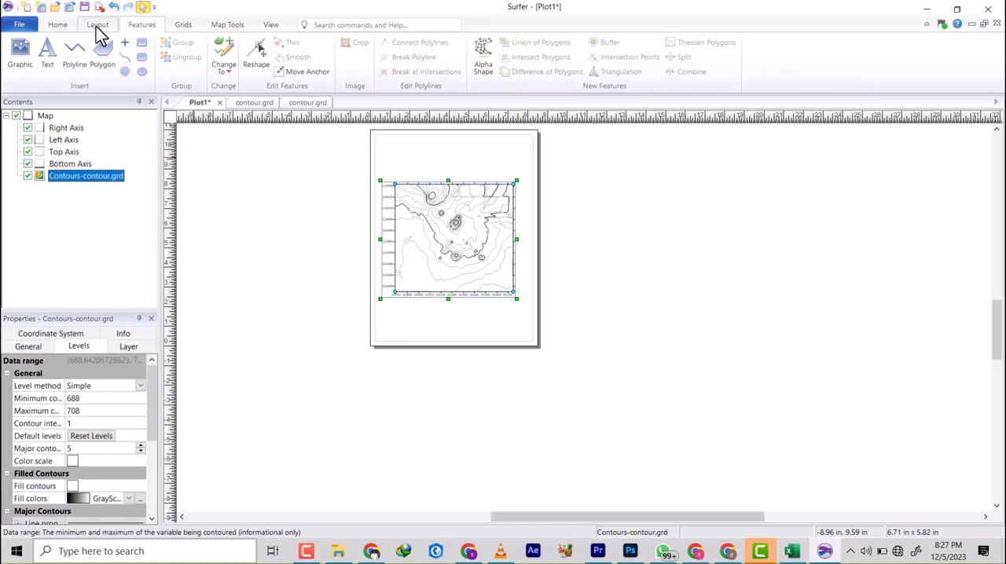
{"action": "left_click", "coordinate": [58, 24]}
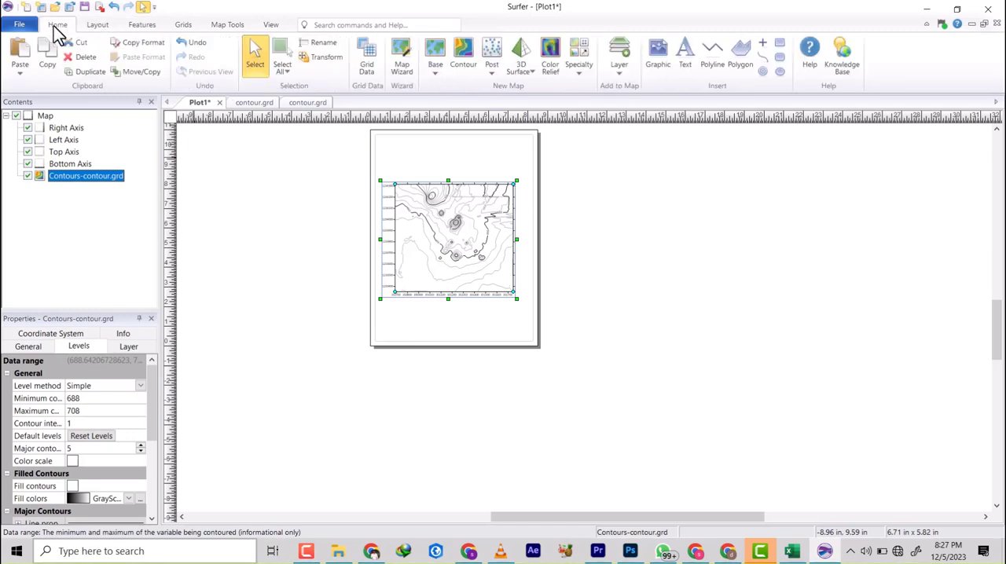
{"action": "left_click", "coordinate": [218, 24]}
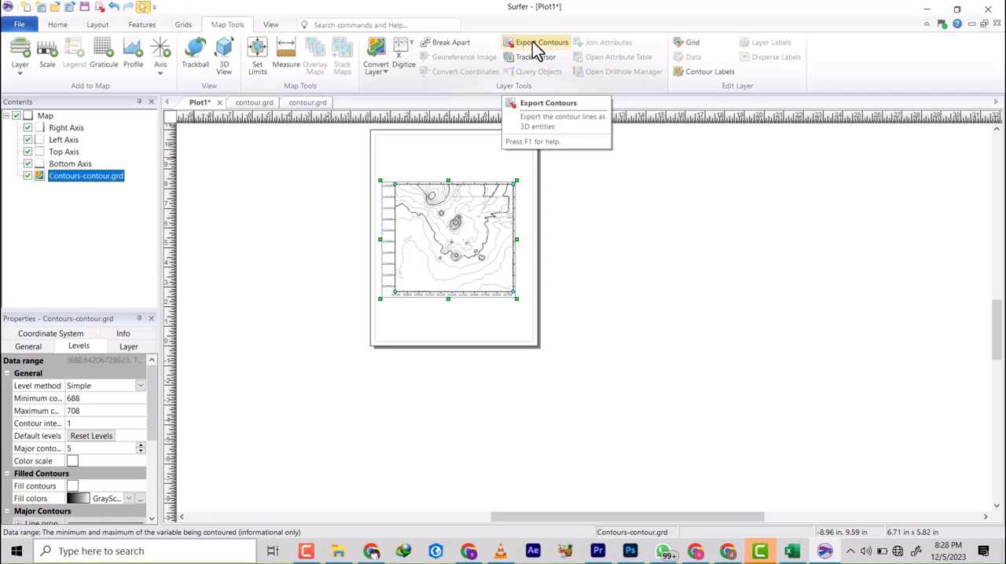
{"action": "left_click", "coordinate": [541, 43]}
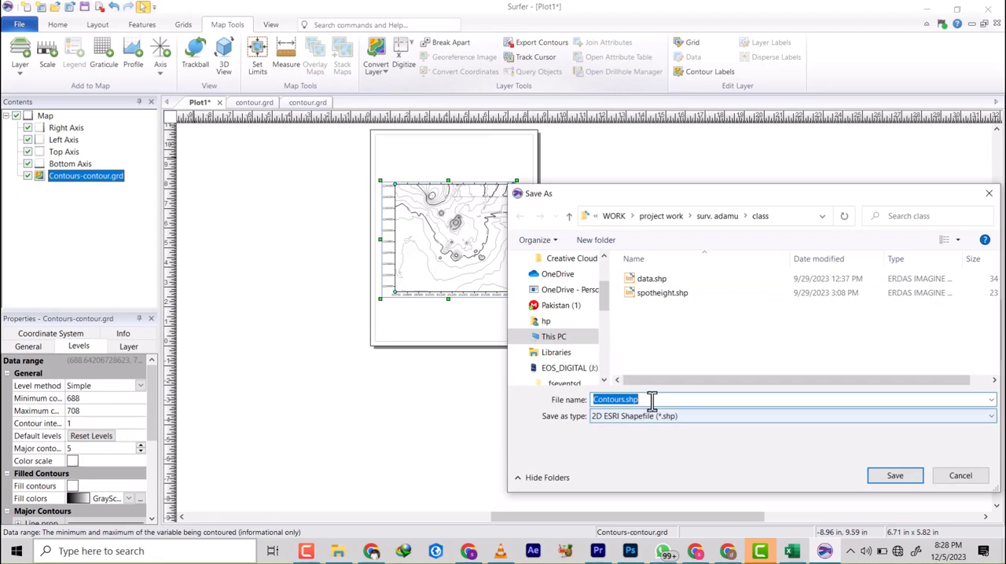
{"action": "left_click", "coordinate": [792, 416]}
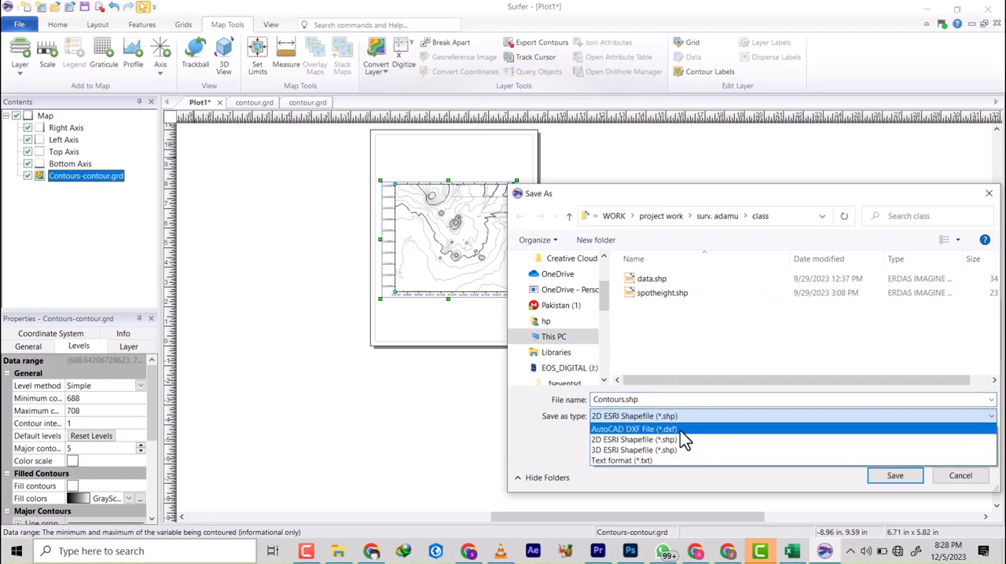
{"action": "mouse_move", "coordinate": [633, 440]}
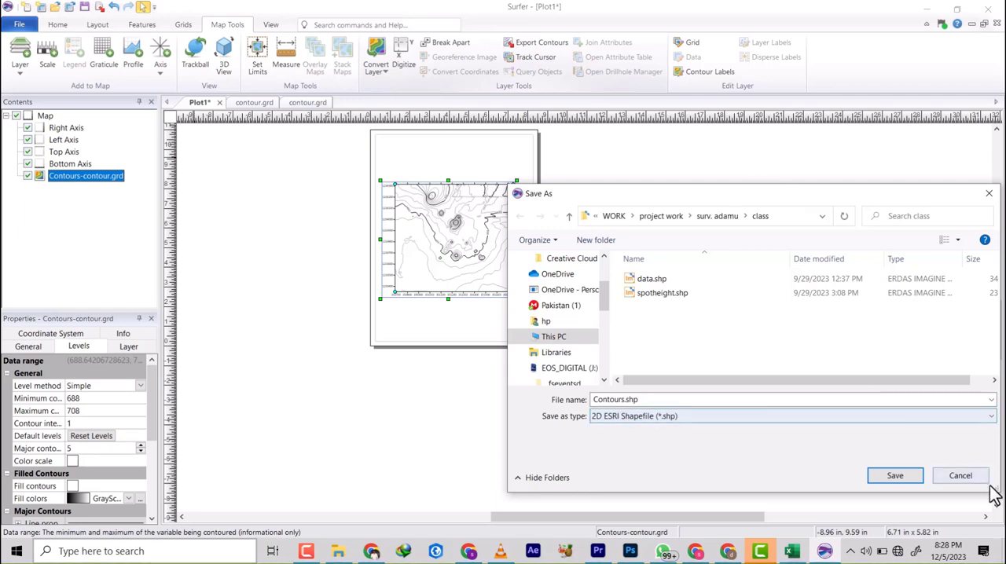
{"action": "mouse_move", "coordinate": [960, 476]}
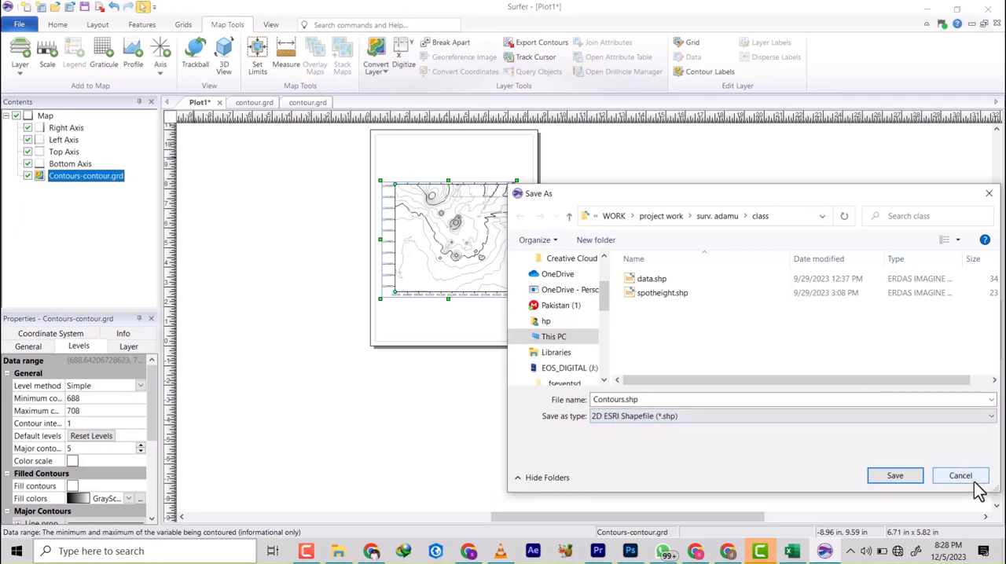
{"action": "left_click", "coordinate": [989, 416]}
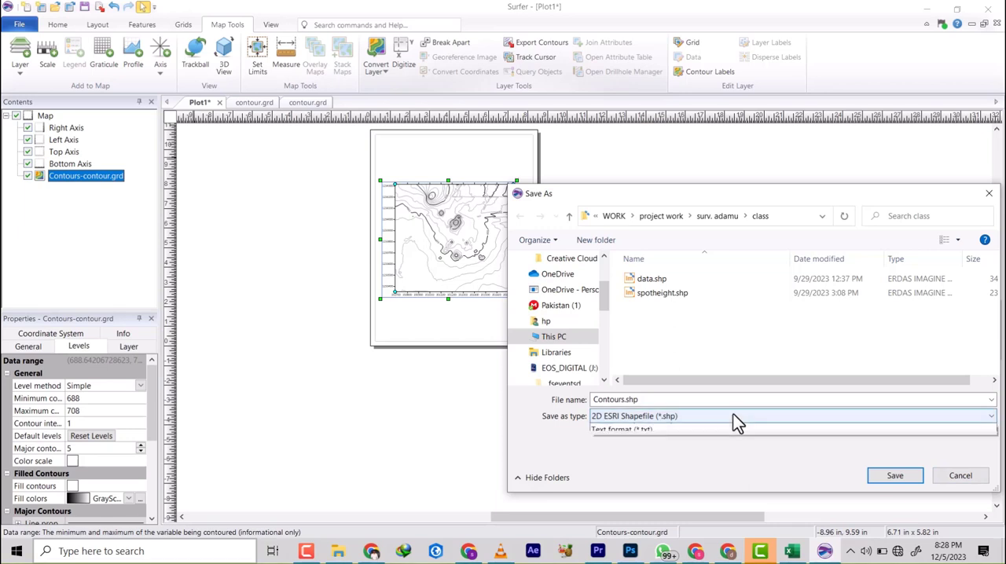
{"action": "left_click", "coordinate": [791, 416]}
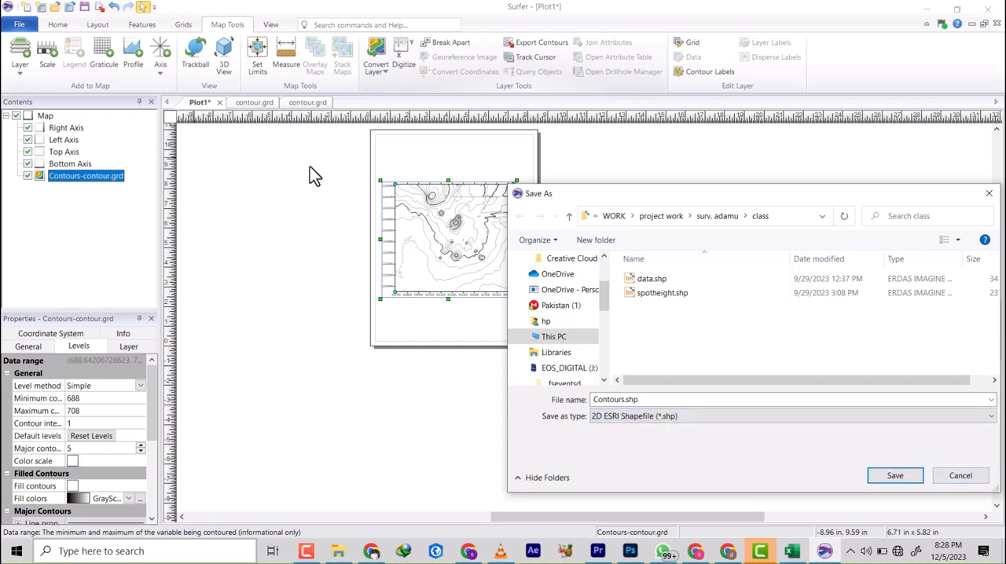
{"action": "left_click", "coordinate": [960, 475]}
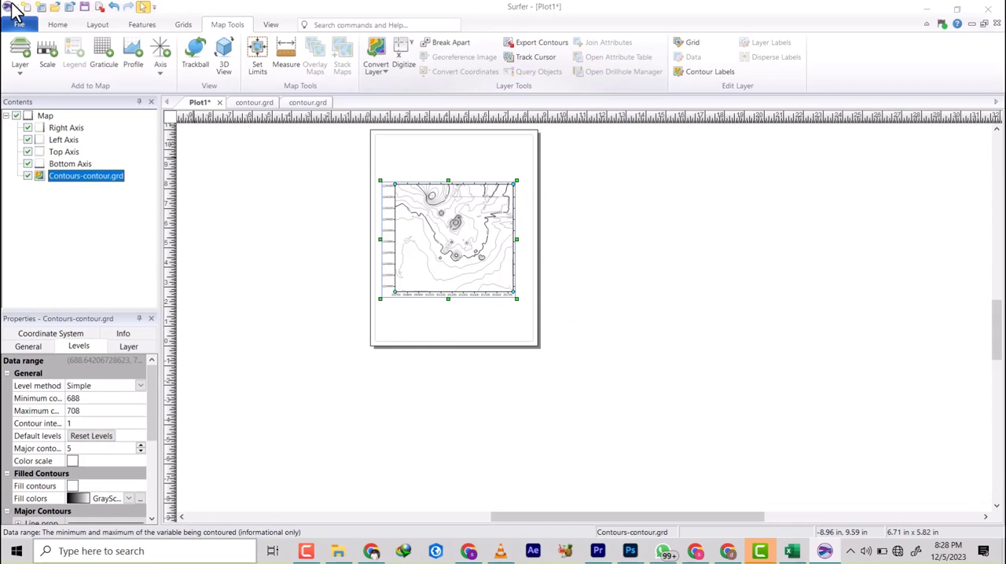
- Start a File > Export and keep SHP ESRI Shapefile (*.shp) as the save type
{"action": "left_click", "coordinate": [19, 24]}
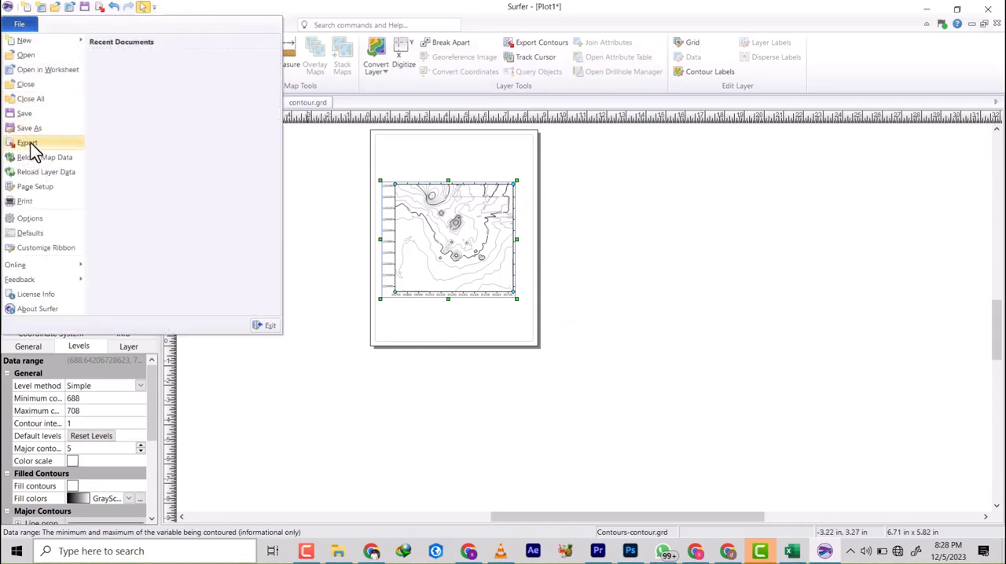
{"action": "key", "text": "Escape"}
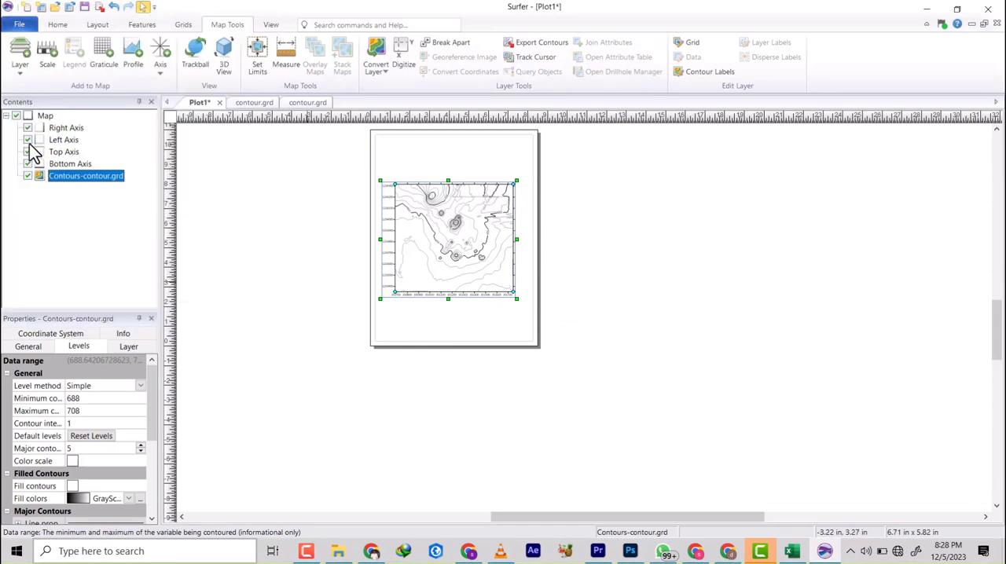
{"action": "left_click", "coordinate": [541, 41]}
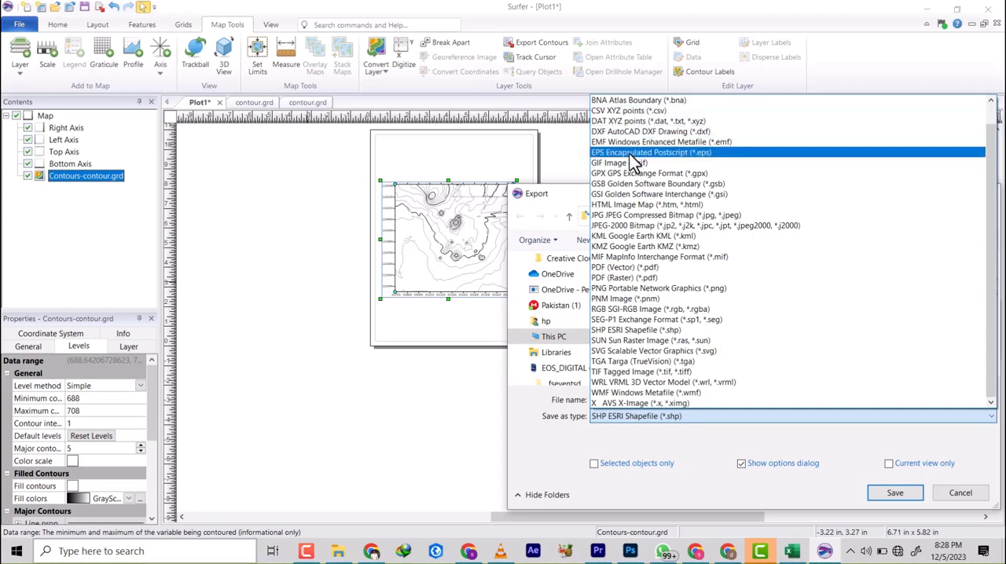
{"action": "mouse_move", "coordinate": [629, 236]}
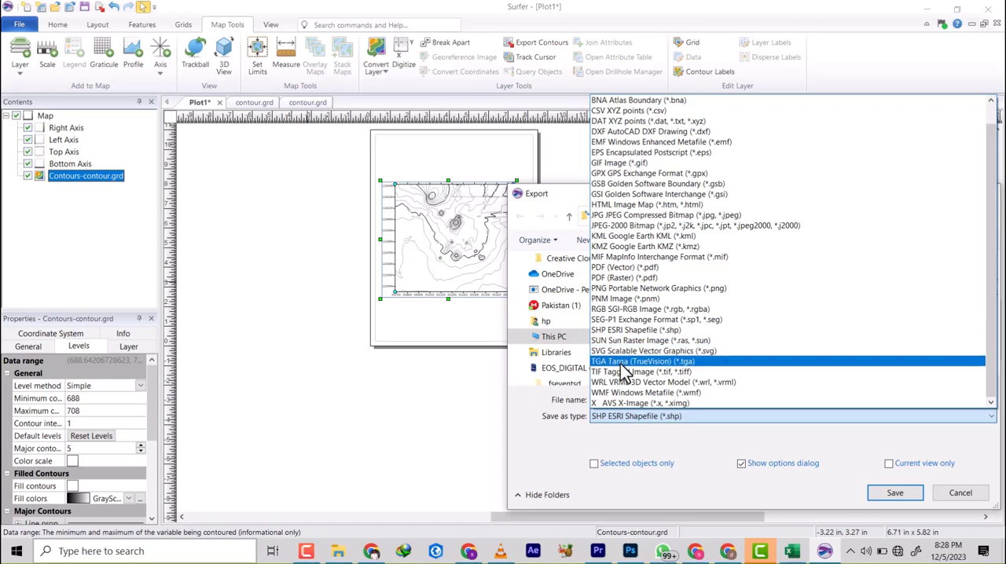
{"action": "left_click", "coordinate": [635, 416]}
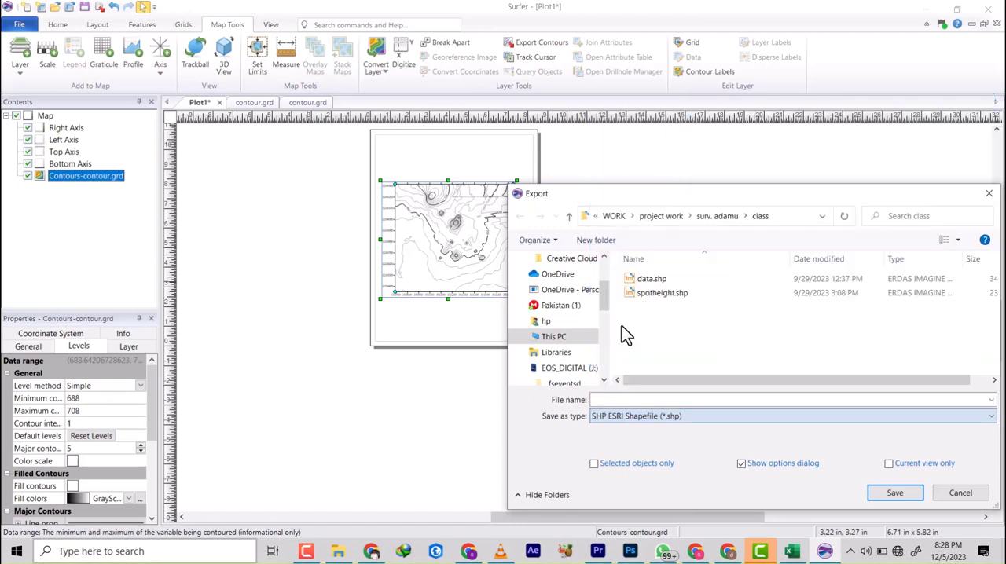
{"action": "mouse_move", "coordinate": [644, 380]}
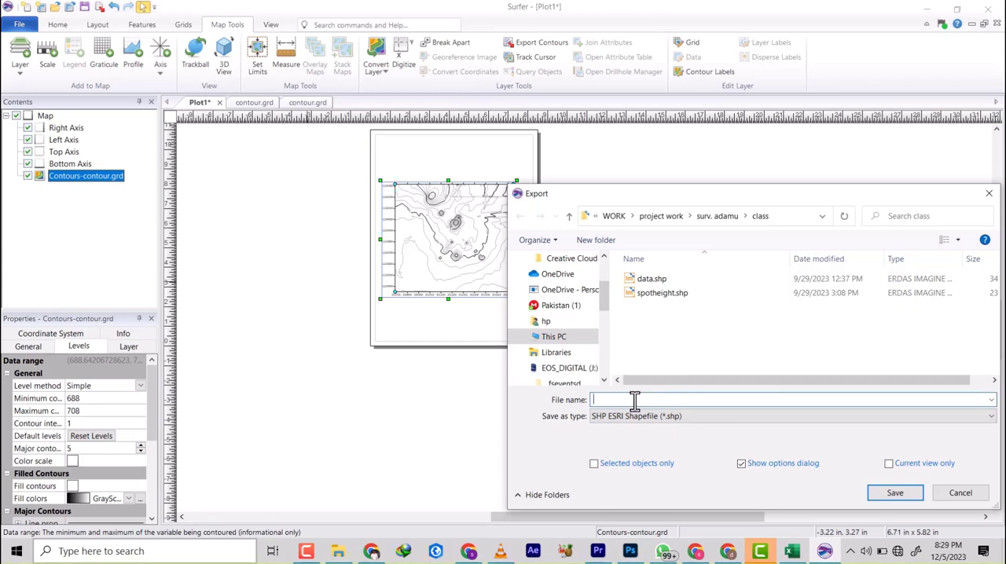
- Save the export as cont, scaled to Map: Contours-contour.grd, and confirm the options
{"action": "type", "text": "cont"}
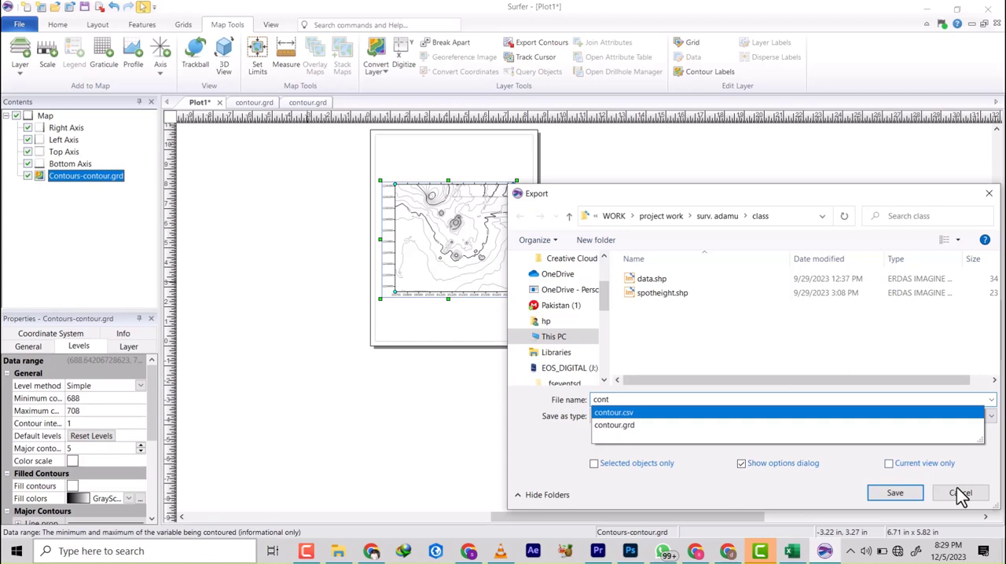
{"action": "left_click", "coordinate": [959, 493]}
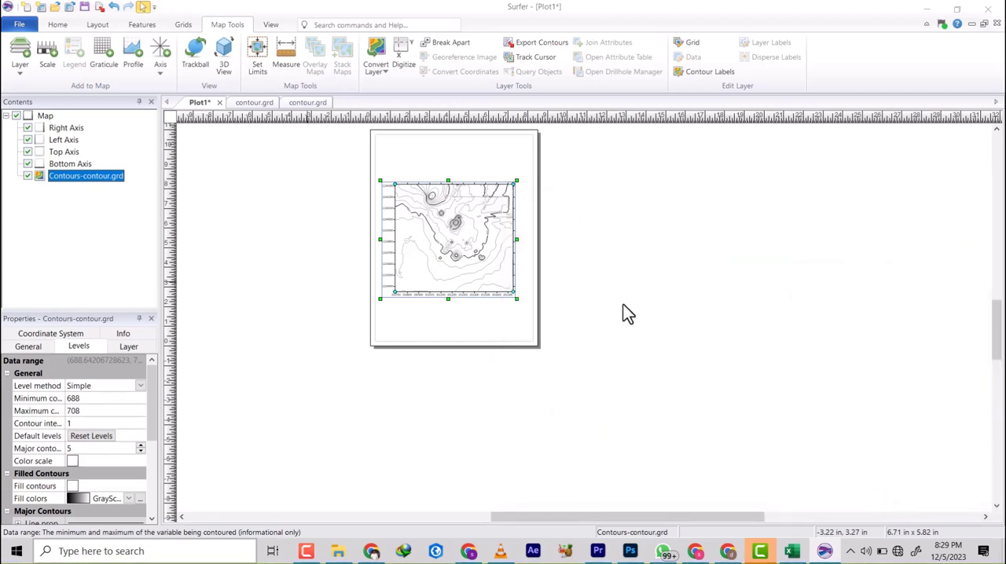
{"action": "left_click", "coordinate": [541, 42]}
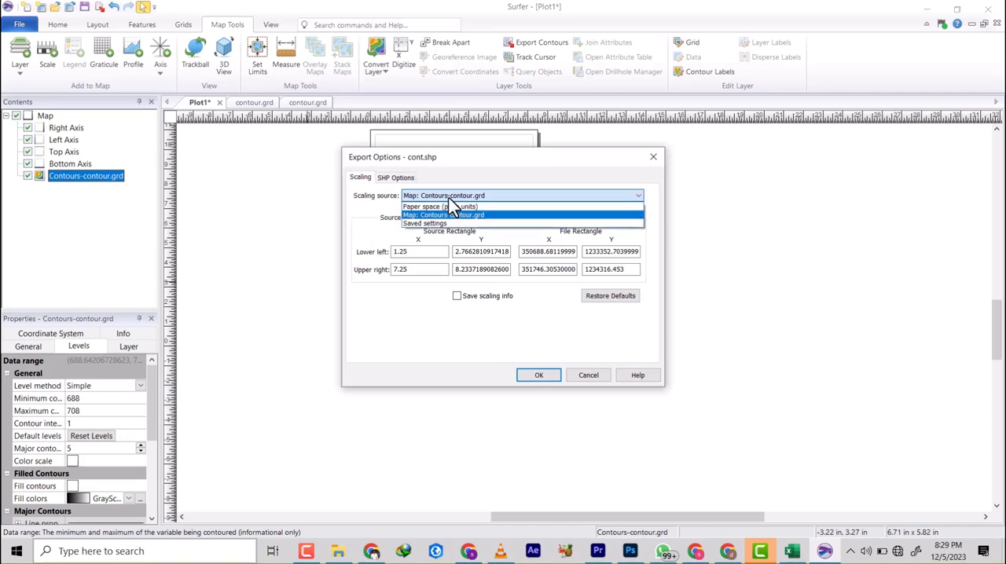
{"action": "left_click", "coordinate": [444, 214]}
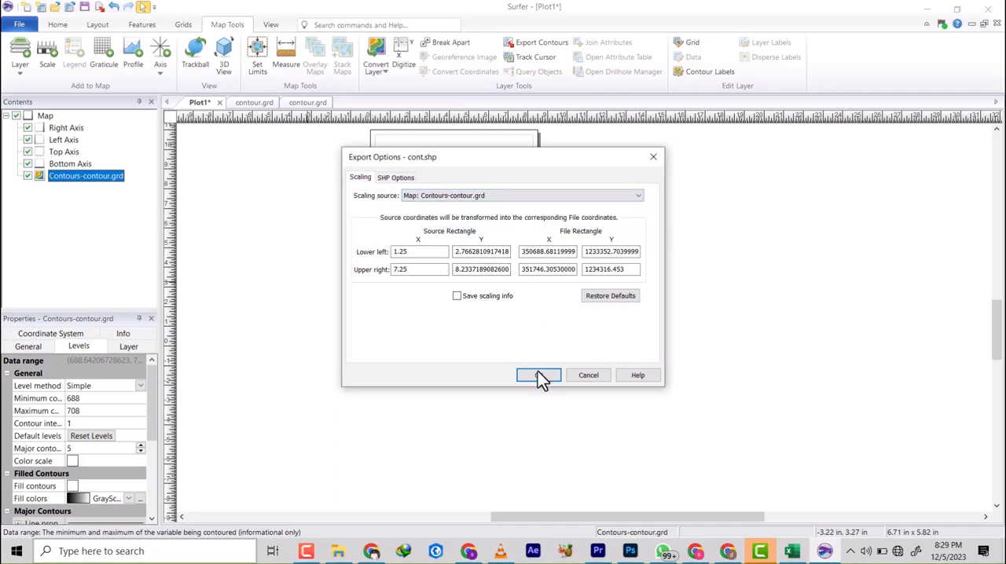
{"action": "left_click", "coordinate": [538, 375]}
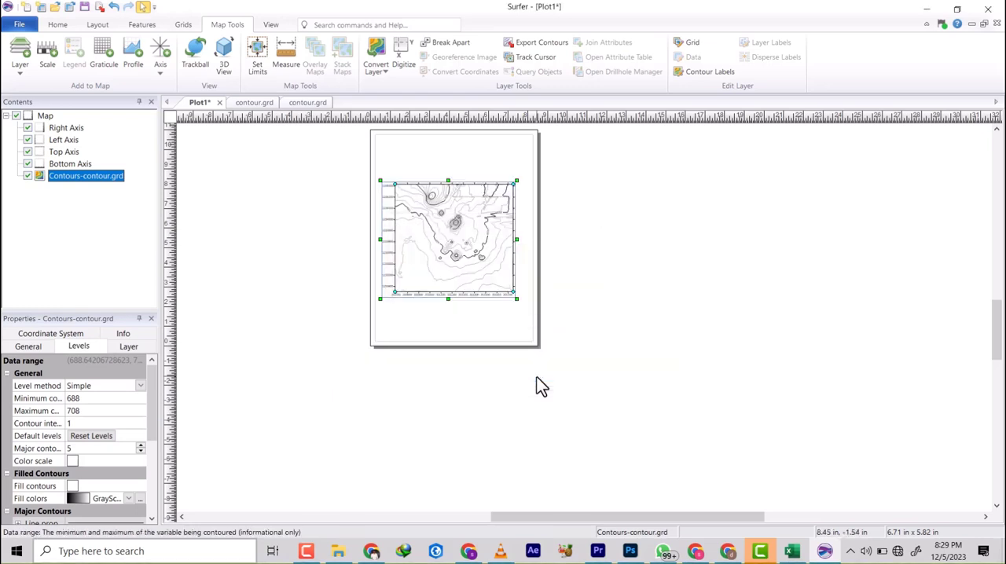
{"action": "left_click", "coordinate": [338, 551]}
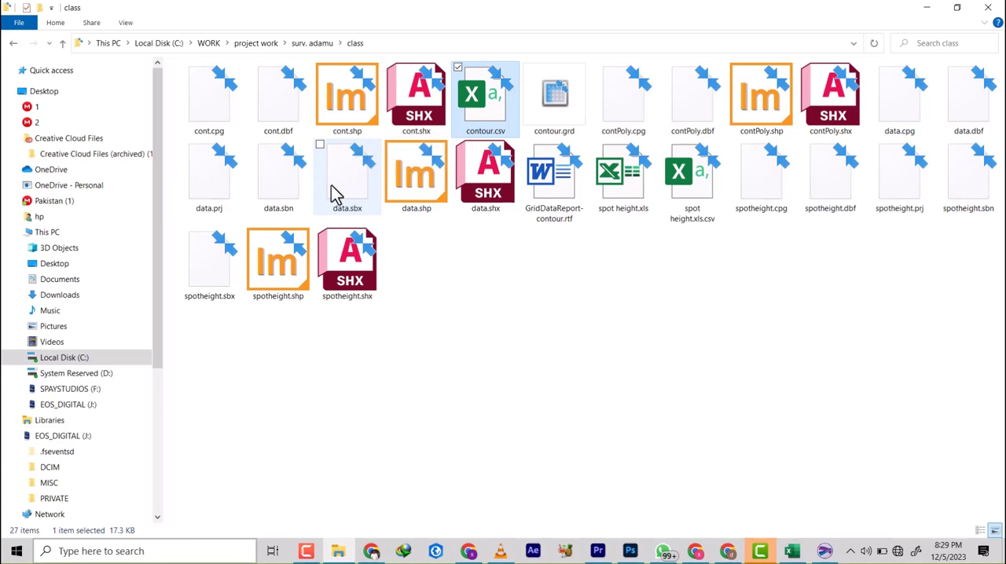
{"action": "mouse_move", "coordinate": [417, 172]}
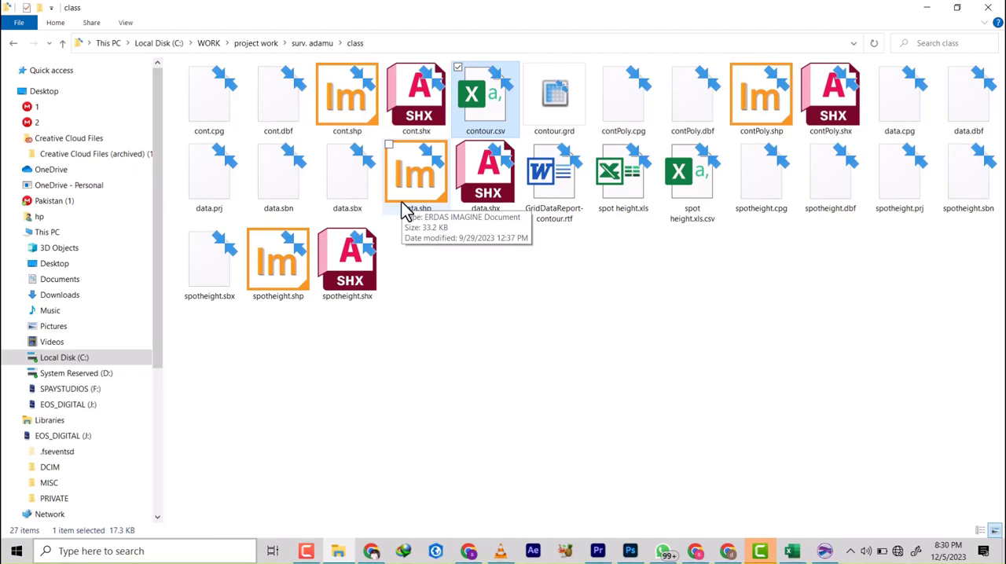
{"action": "mouse_move", "coordinate": [416, 177]}
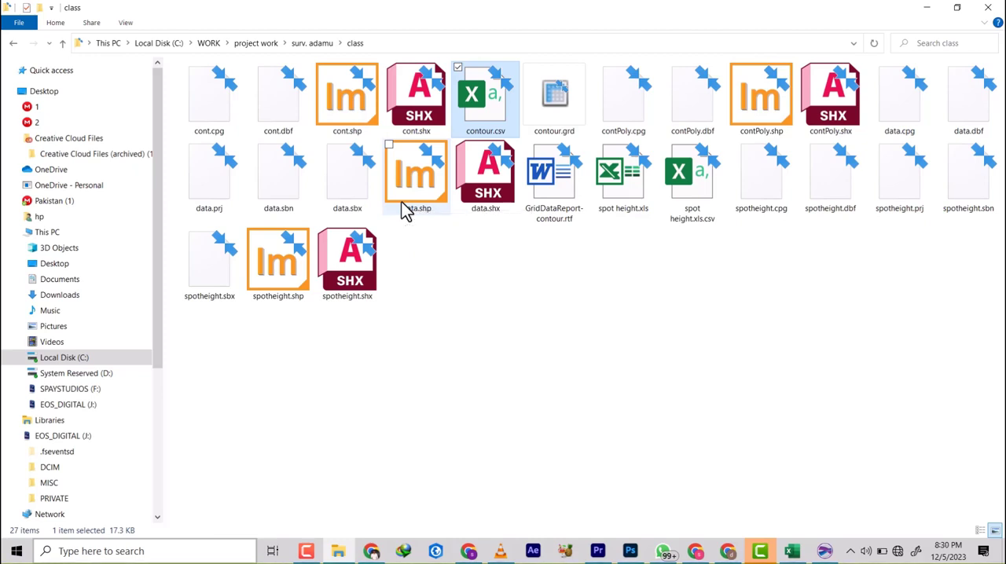